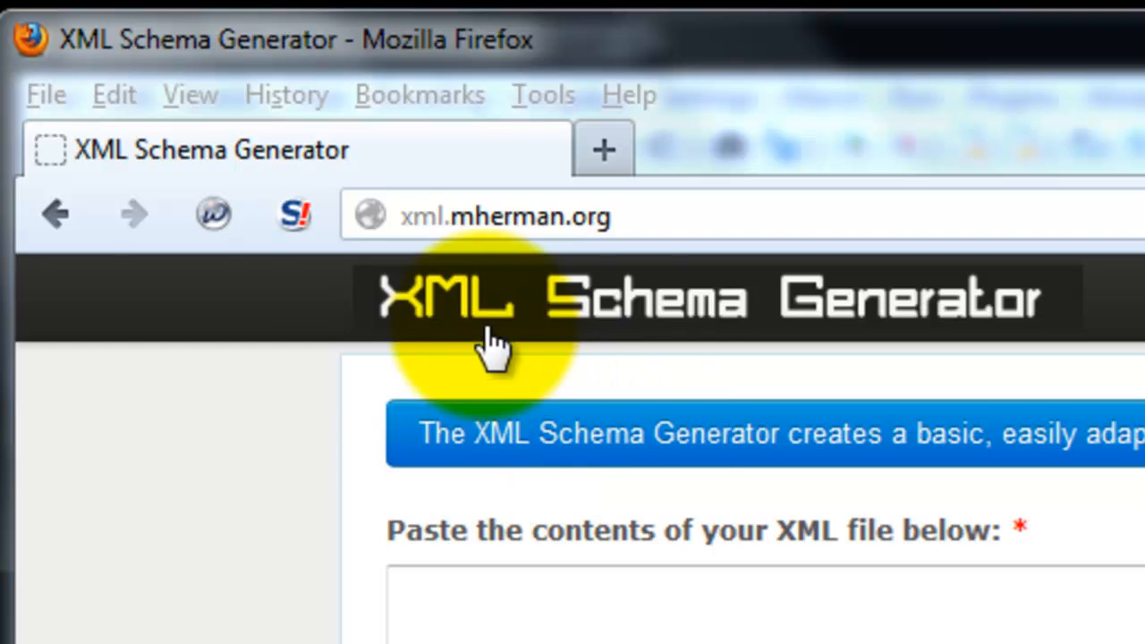
pyautogui.moveTo(605, 283)
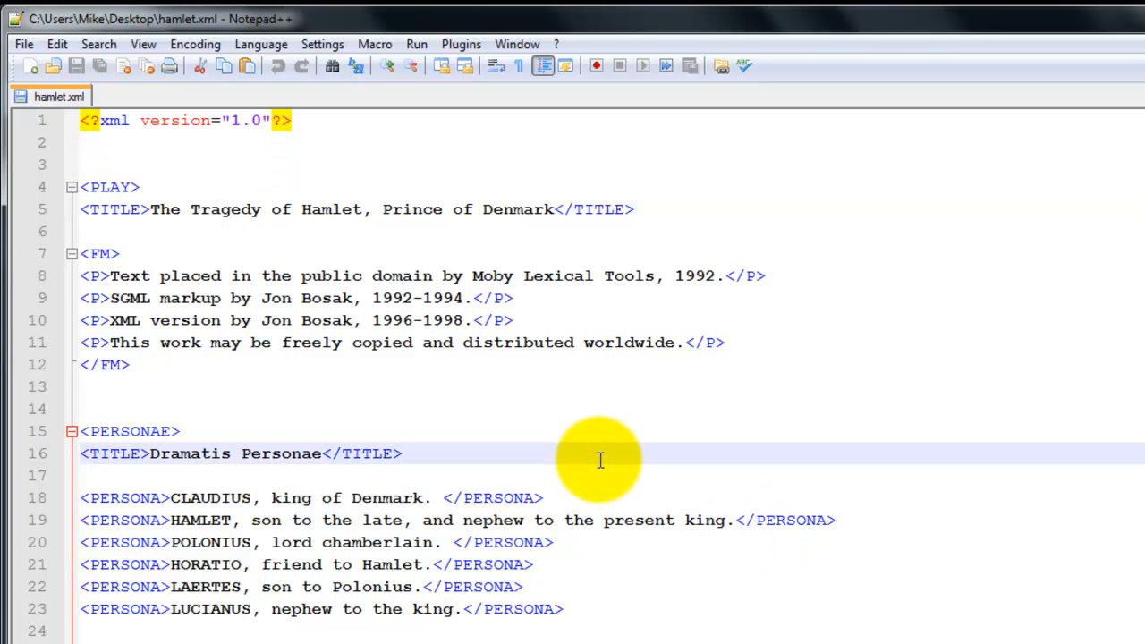
# Step: Select and copy the full hamlet.xml text in Notepad++ for pasting into the generator
pyautogui.press('ctrl+a')
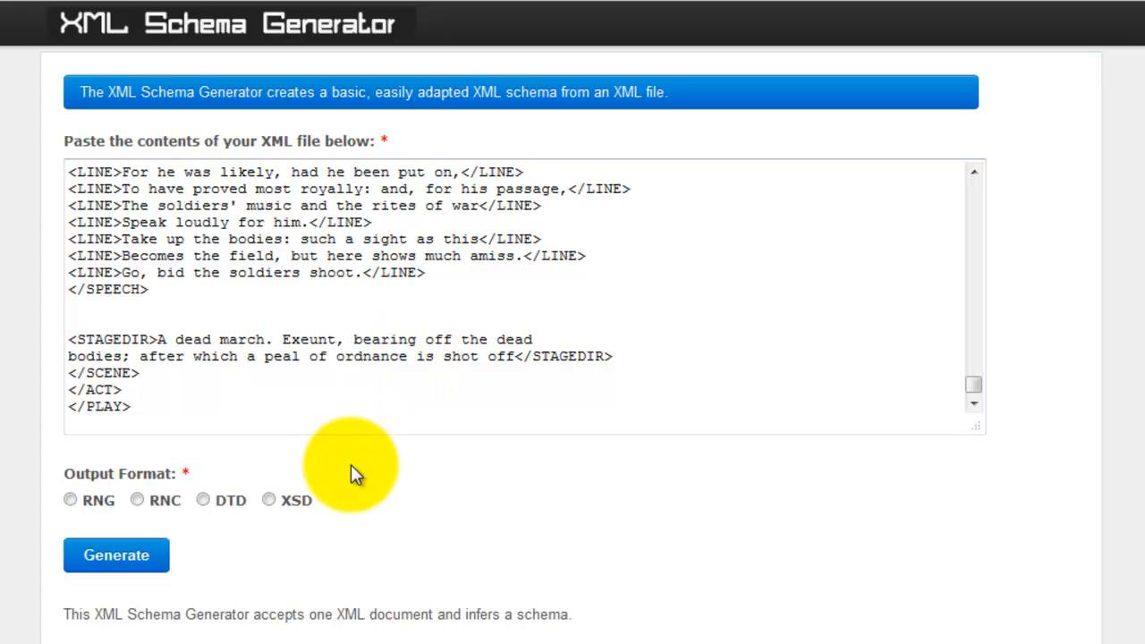
# Step: Choose XSD as the output format and generate the schema for the pasted play XML
pyautogui.click(268, 499)
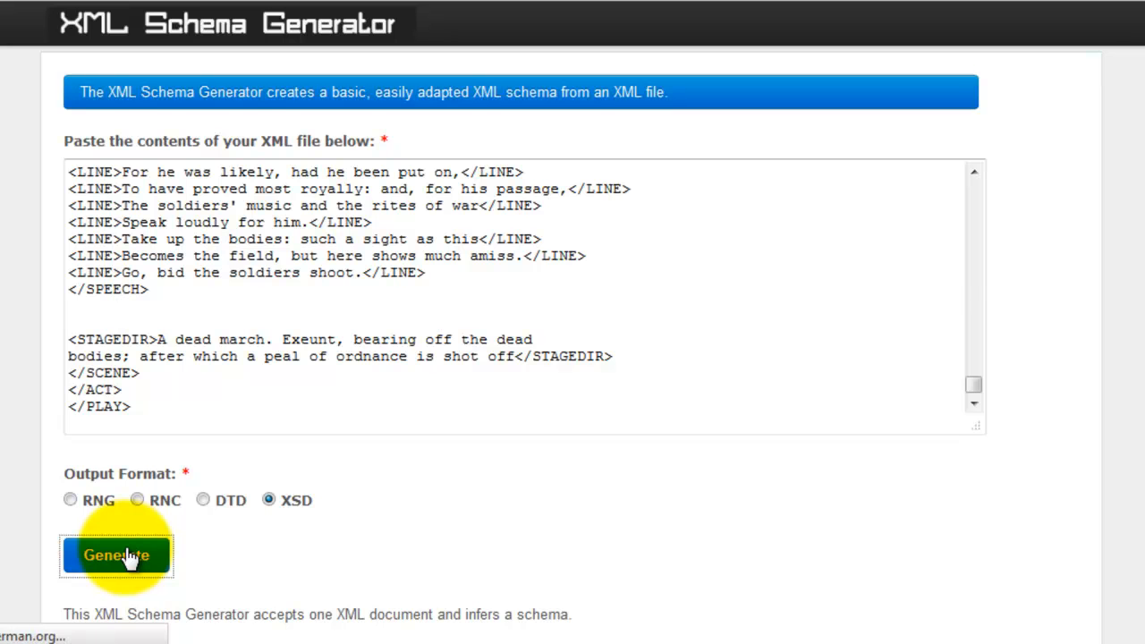
pyautogui.click(114, 555)
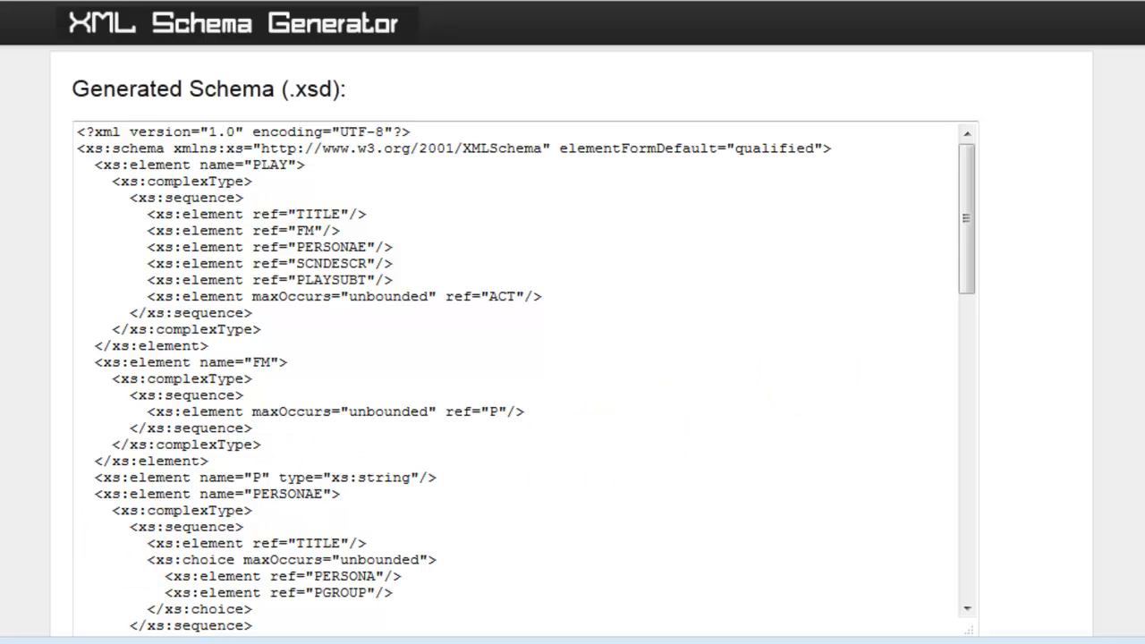
# Step: Review the Generated Schema box and carry its XSD into a new Notepad++ document
pyautogui.scroll(-3)
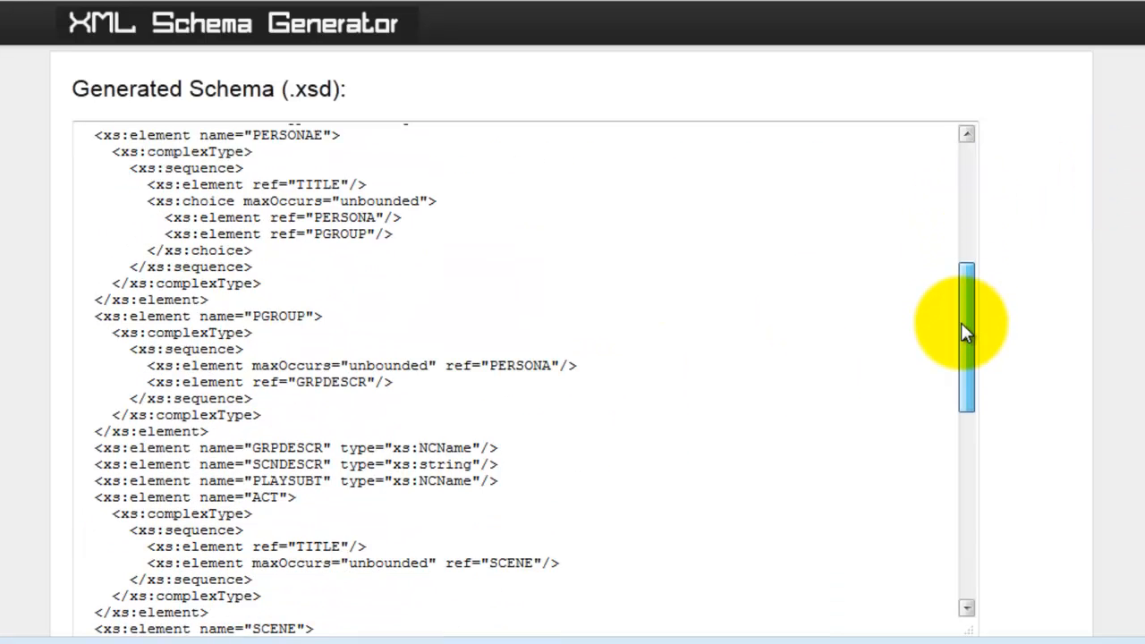
pyautogui.scroll(-3)
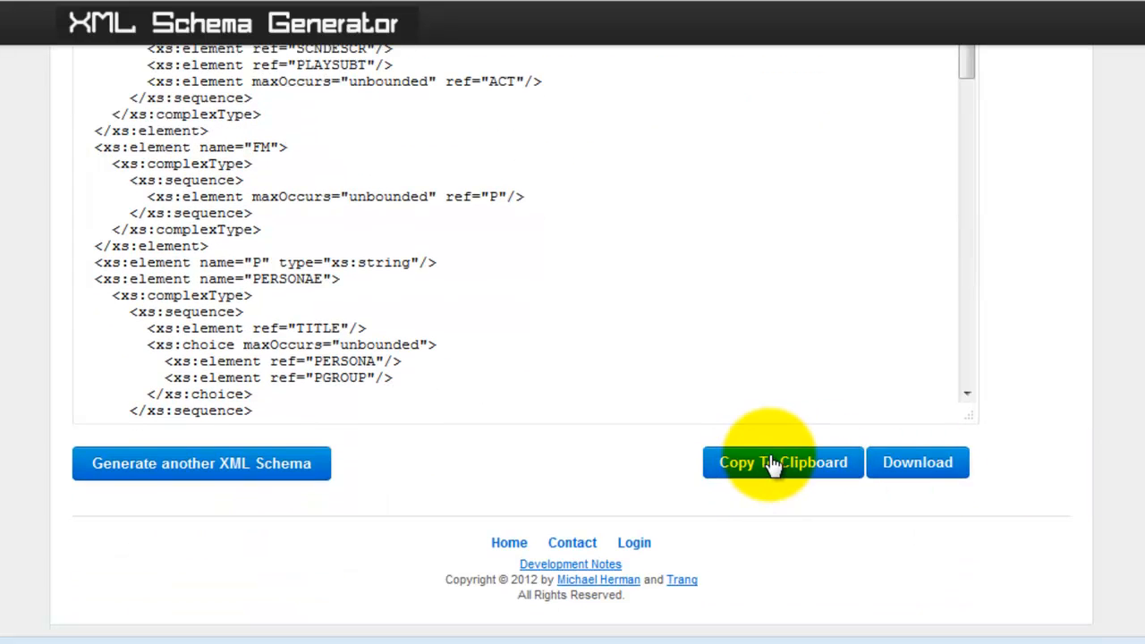
pyautogui.moveTo(750, 526)
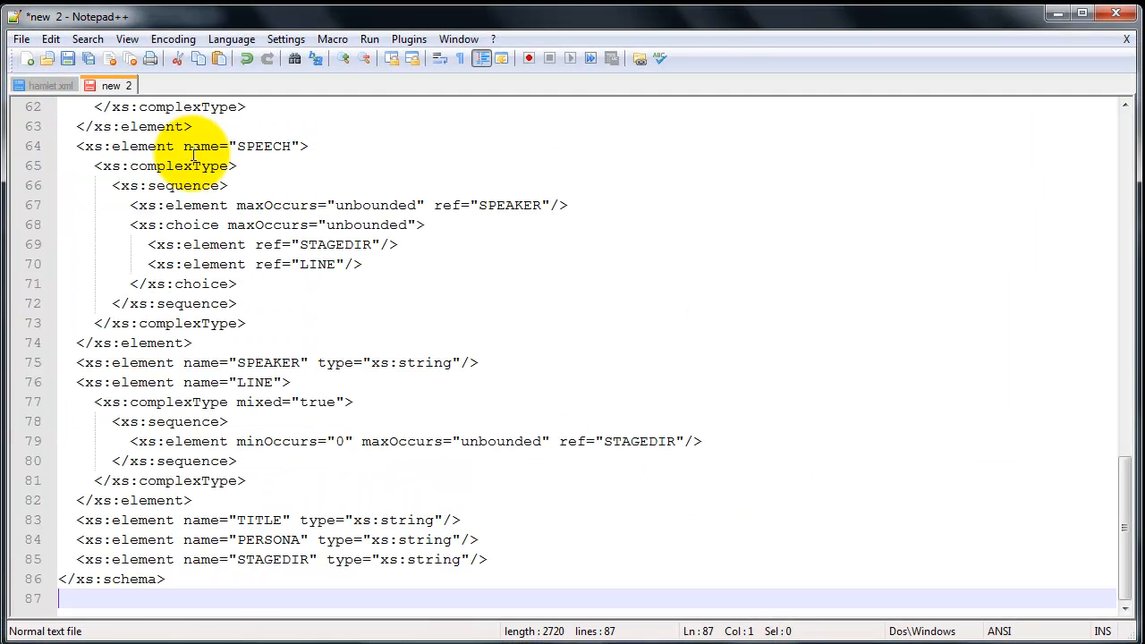
pyautogui.scroll(3)
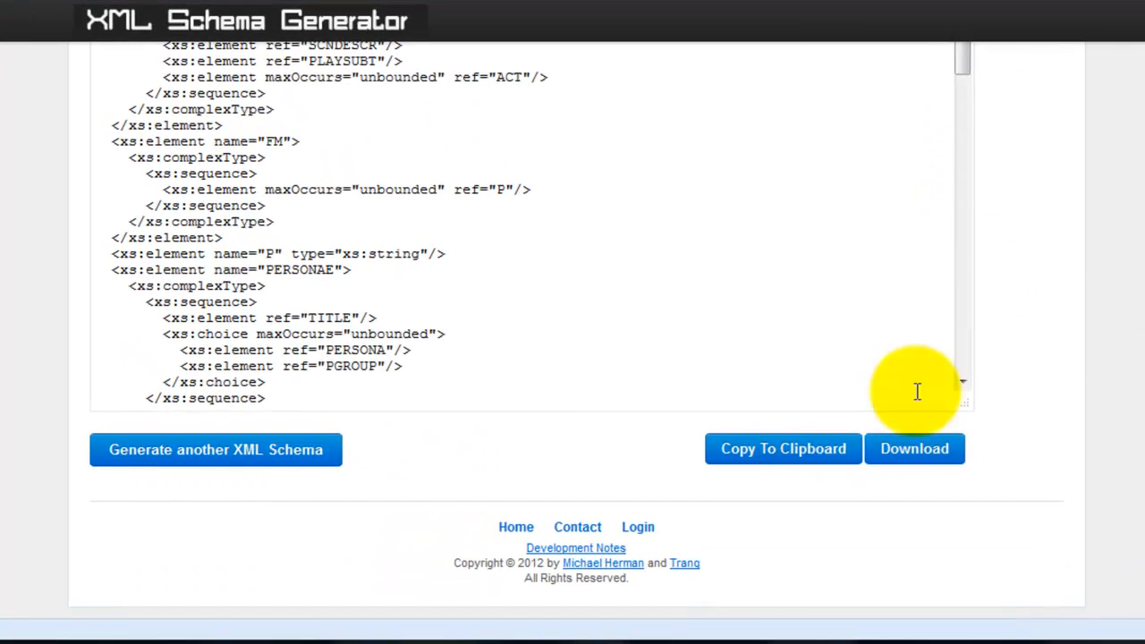
# Step: Download the generated schema and save xml.mherman.org-121125-0133.xsd to disk
pyautogui.click(913, 448)
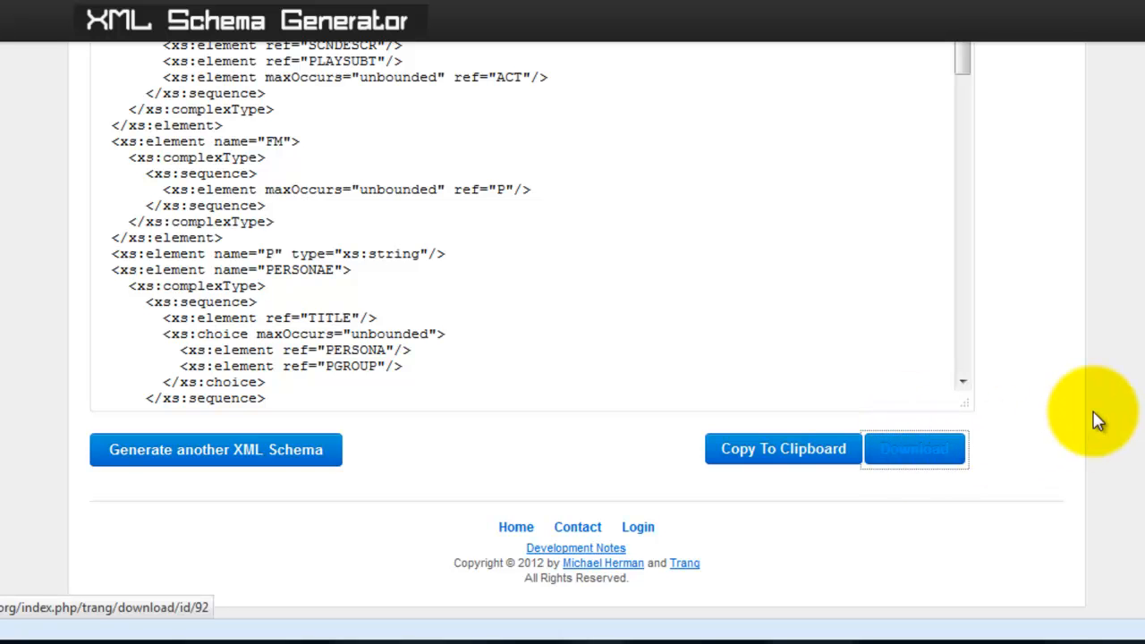
pyautogui.click(915, 449)
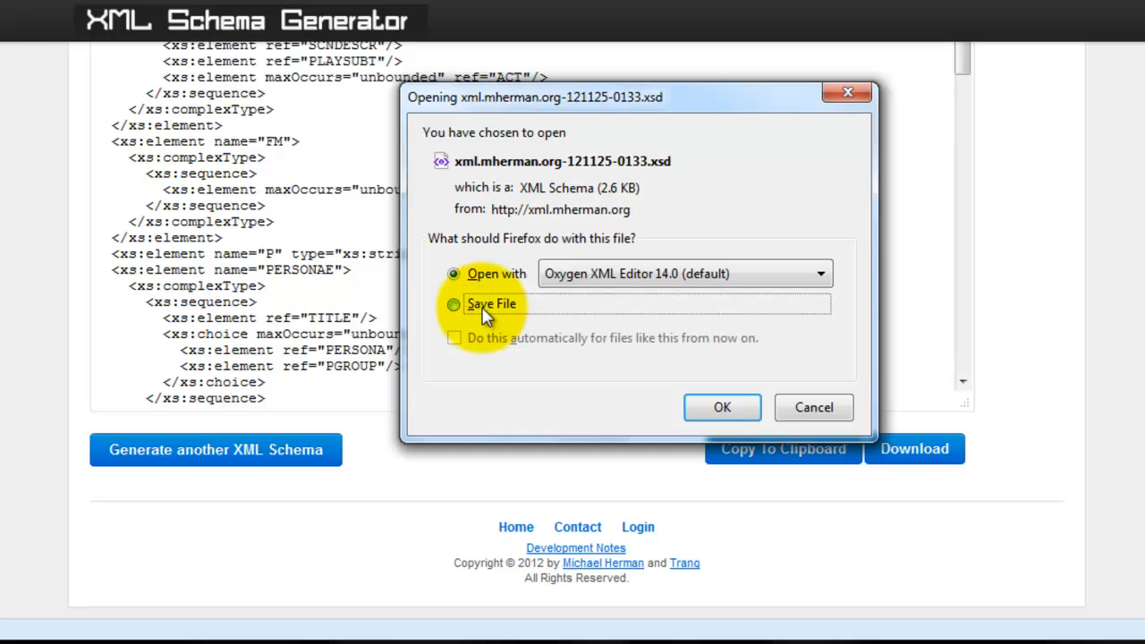
pyautogui.click(723, 408)
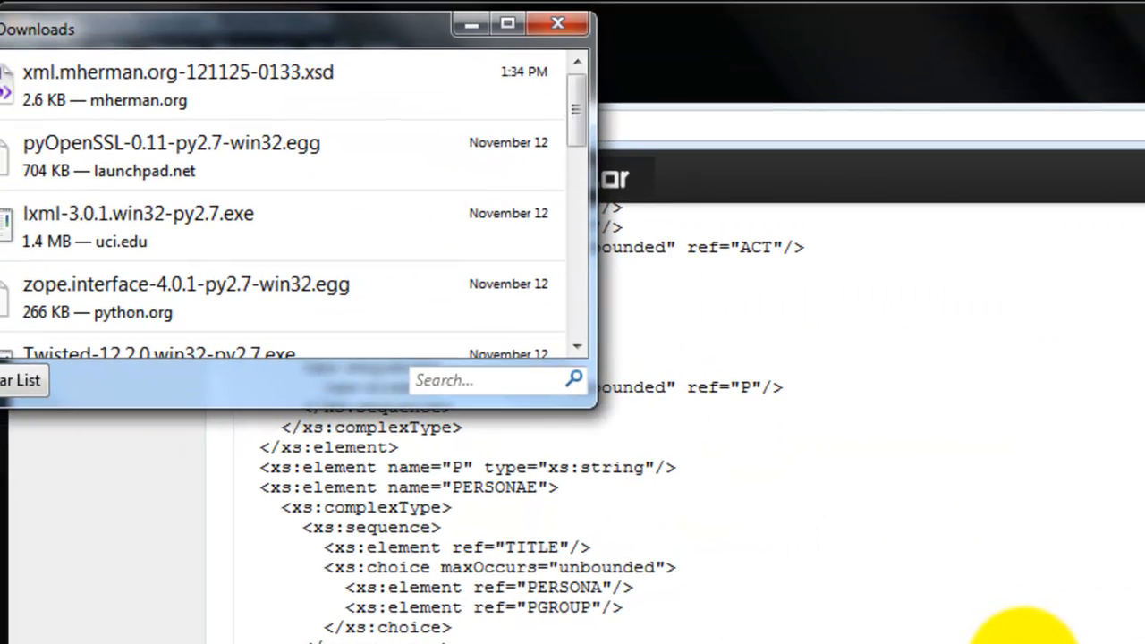
# Step: Locate the downloaded .xsd in its folder and edit it with Notepad++
pyautogui.rightClick(179, 86)
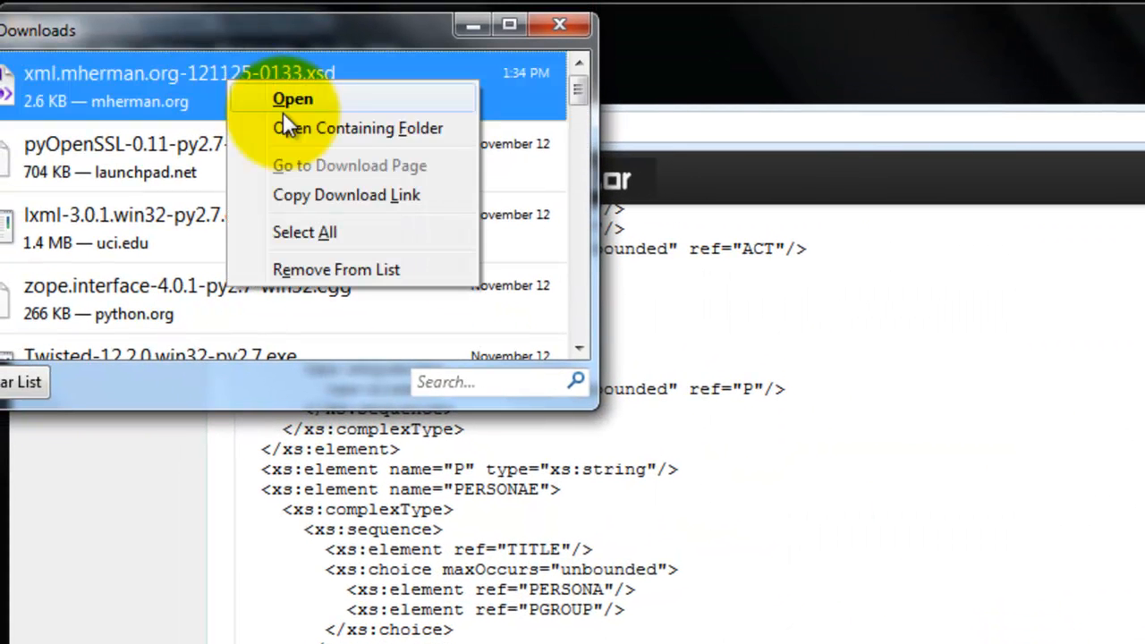
pyautogui.click(358, 129)
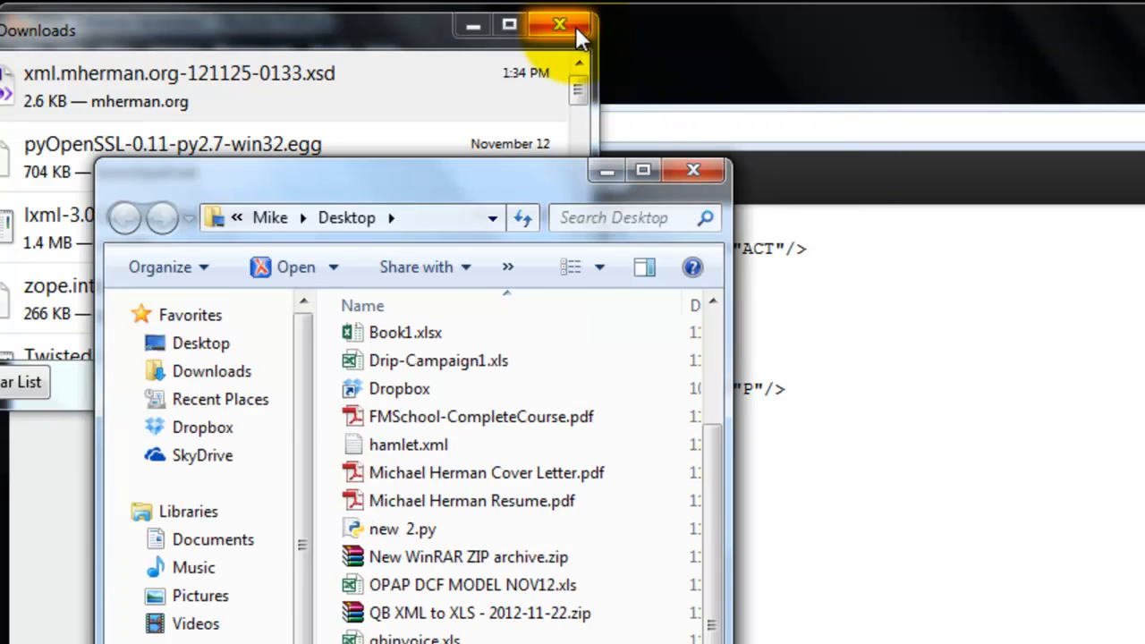
pyautogui.rightClick(421, 615)
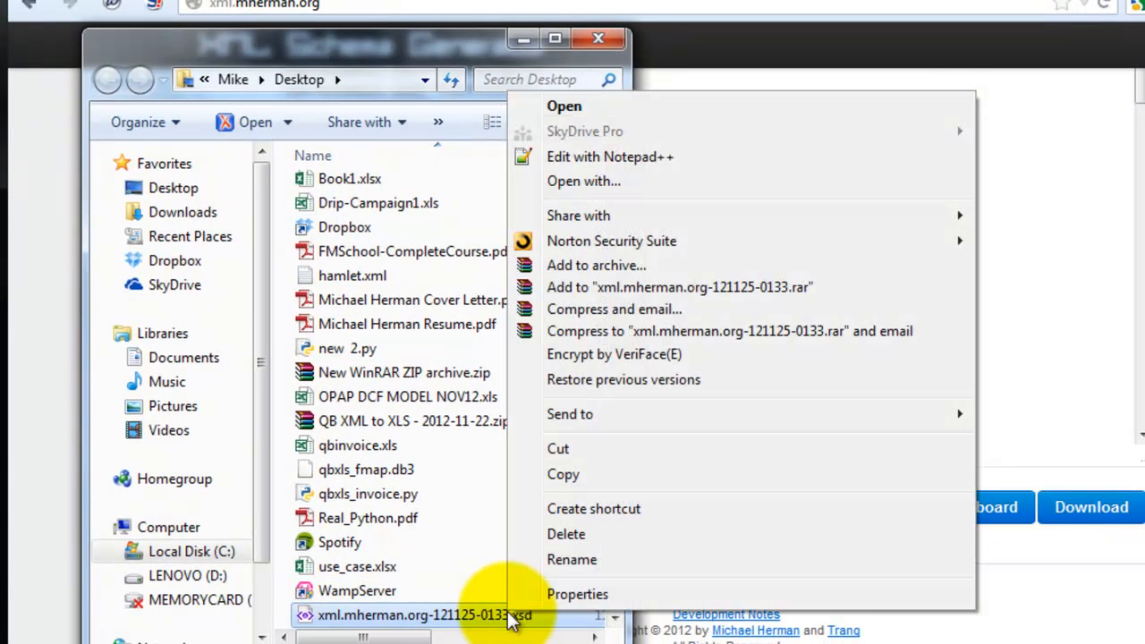
pyautogui.click(563, 105)
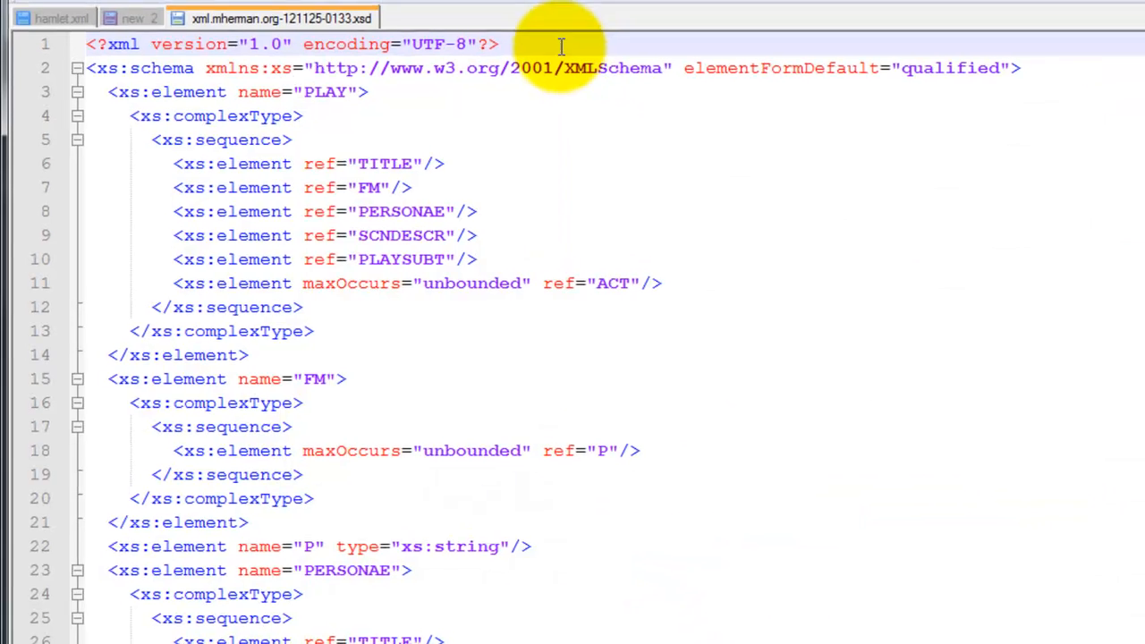